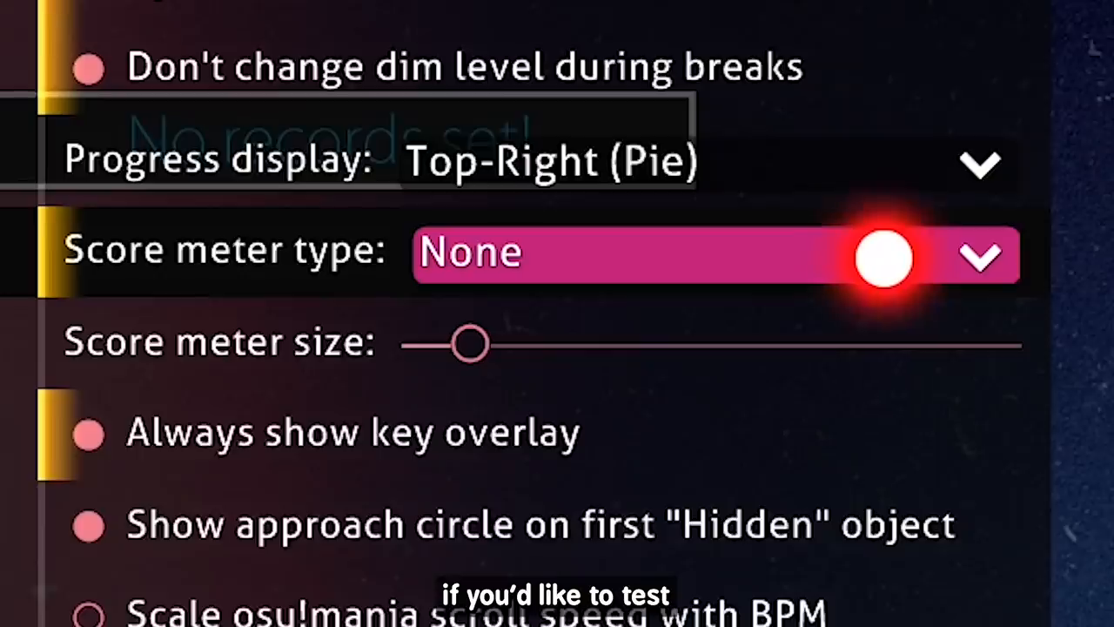
# Set the score meter type to Hit error in Options.
pyautogui.click(979, 253)
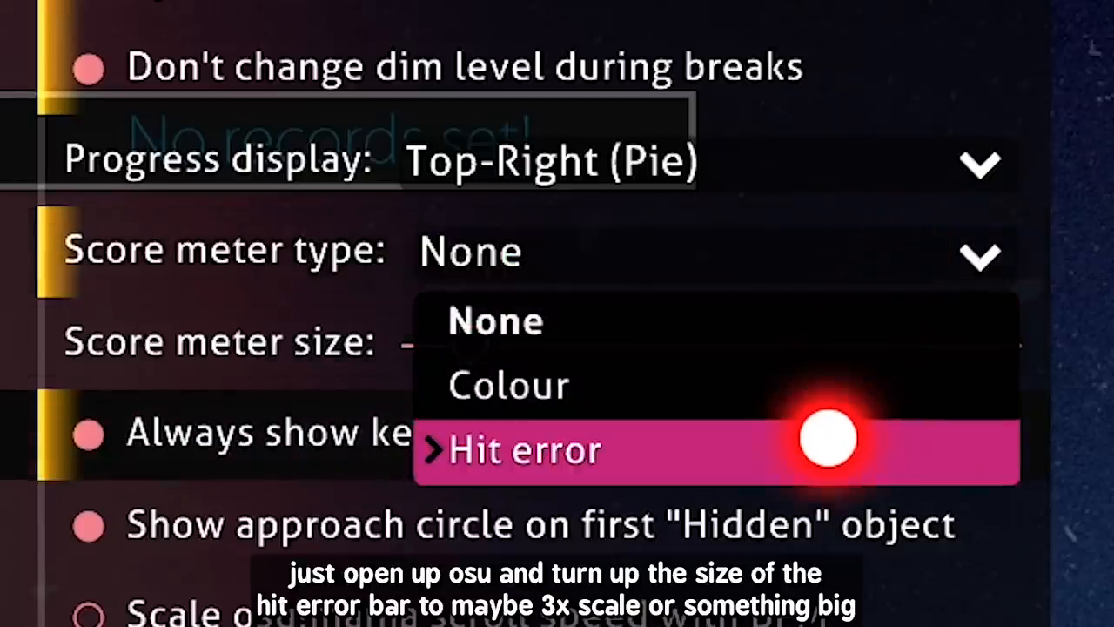
pyautogui.click(524, 450)
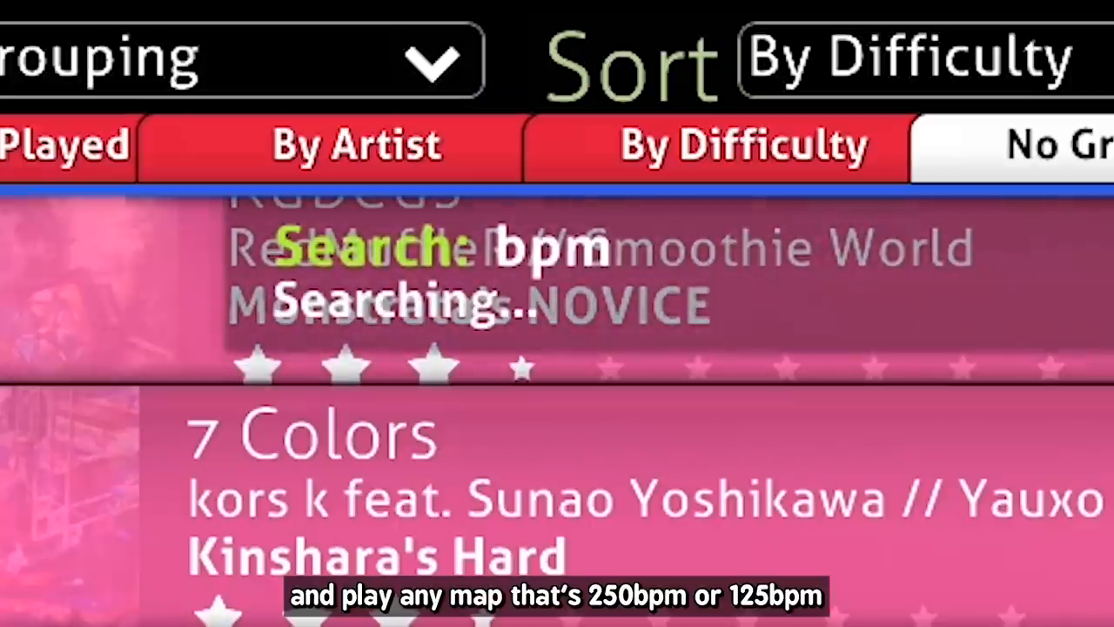
# Search song selection for bpm=250 to filter beatmaps.
pyautogui.write('bpm=250')
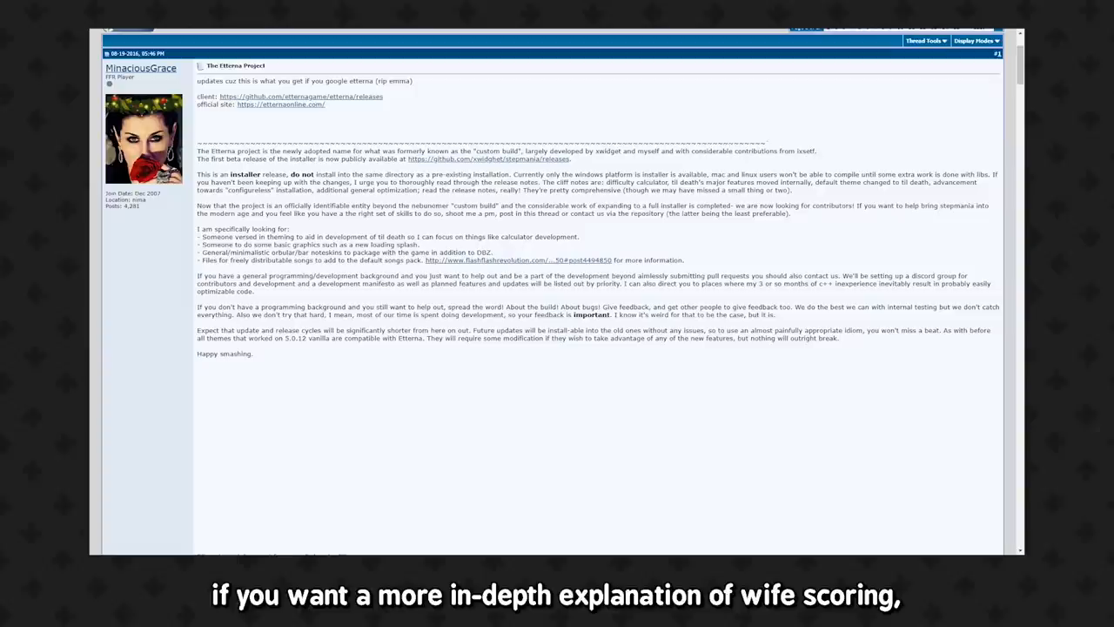
# Scroll the Etterna Project post down to the Wife scoring explanation and score screenshots.
pyautogui.scroll(-3)
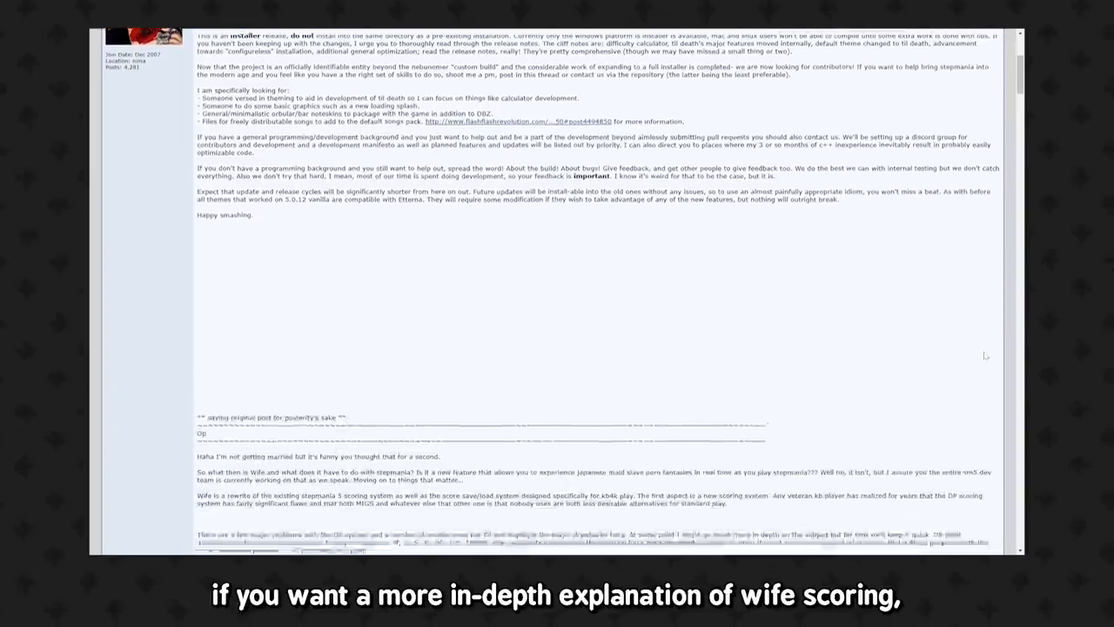
pyautogui.scroll(-3)
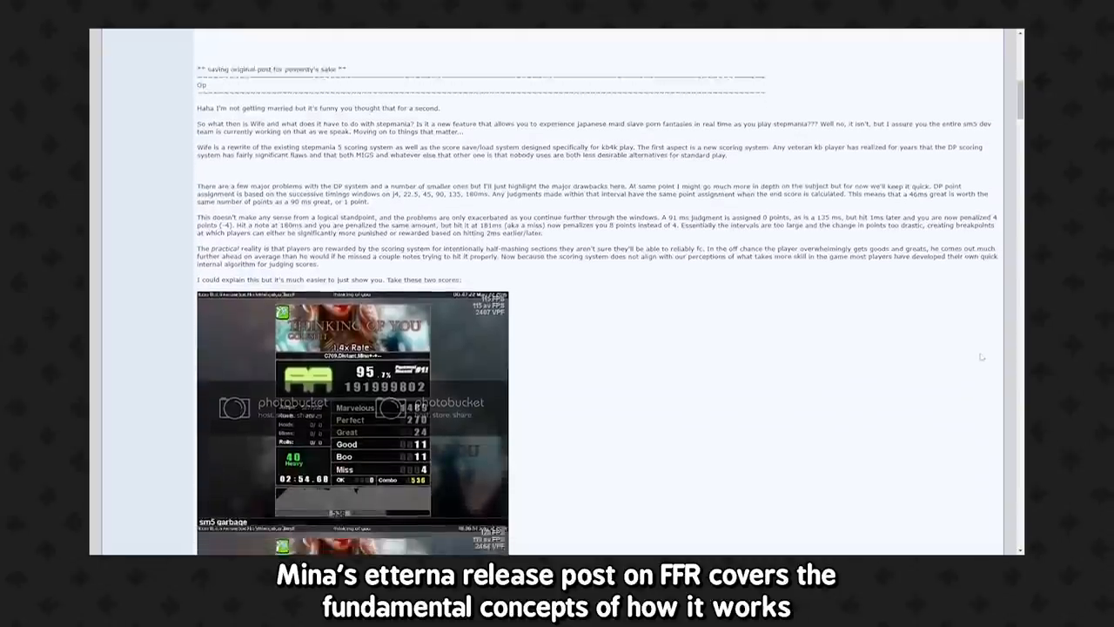
pyautogui.scroll(-3)
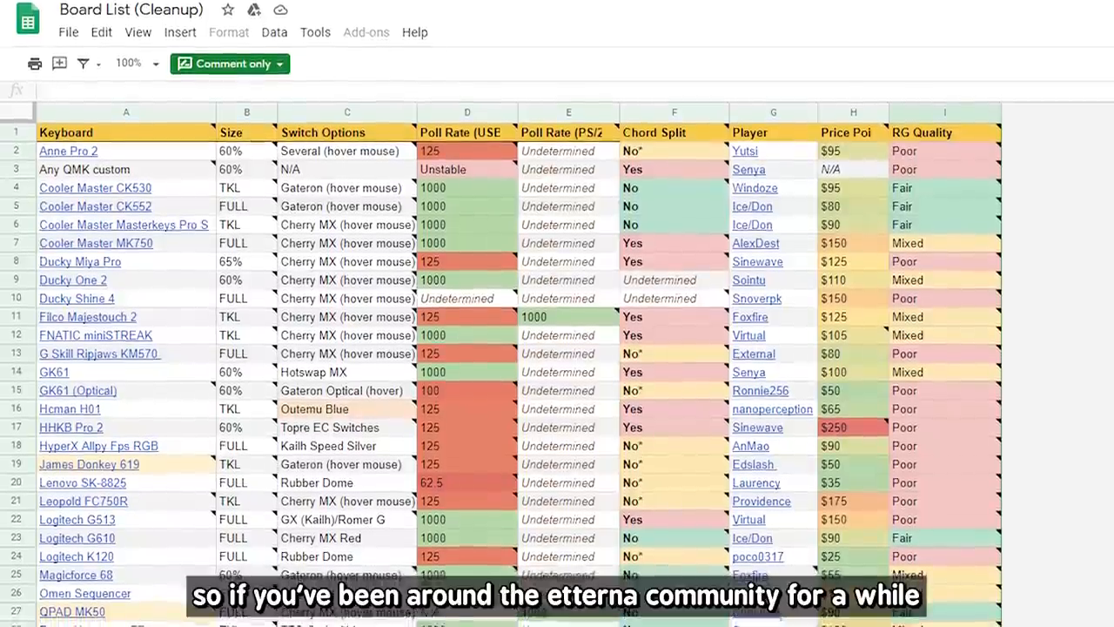
pyautogui.scroll(-3)
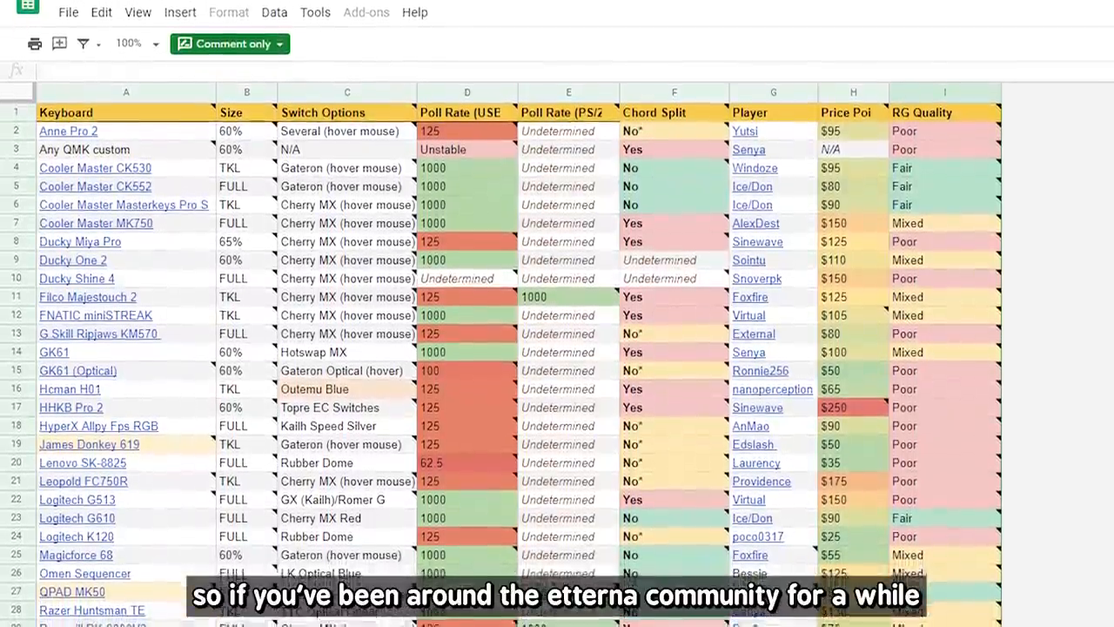
pyautogui.scroll(-3)
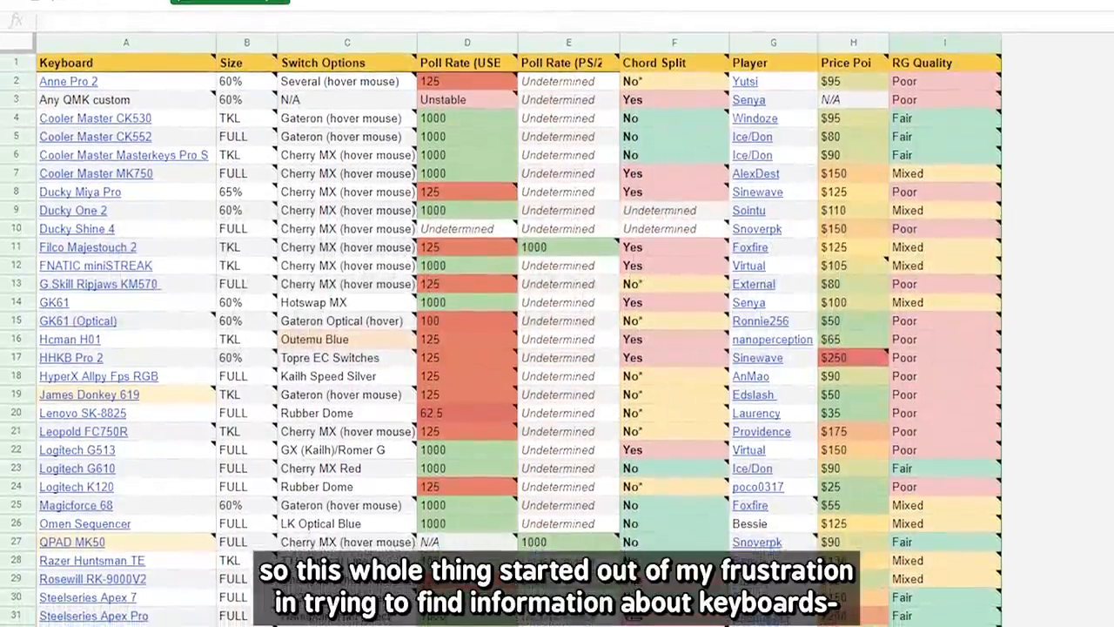
pyautogui.scroll(-3)
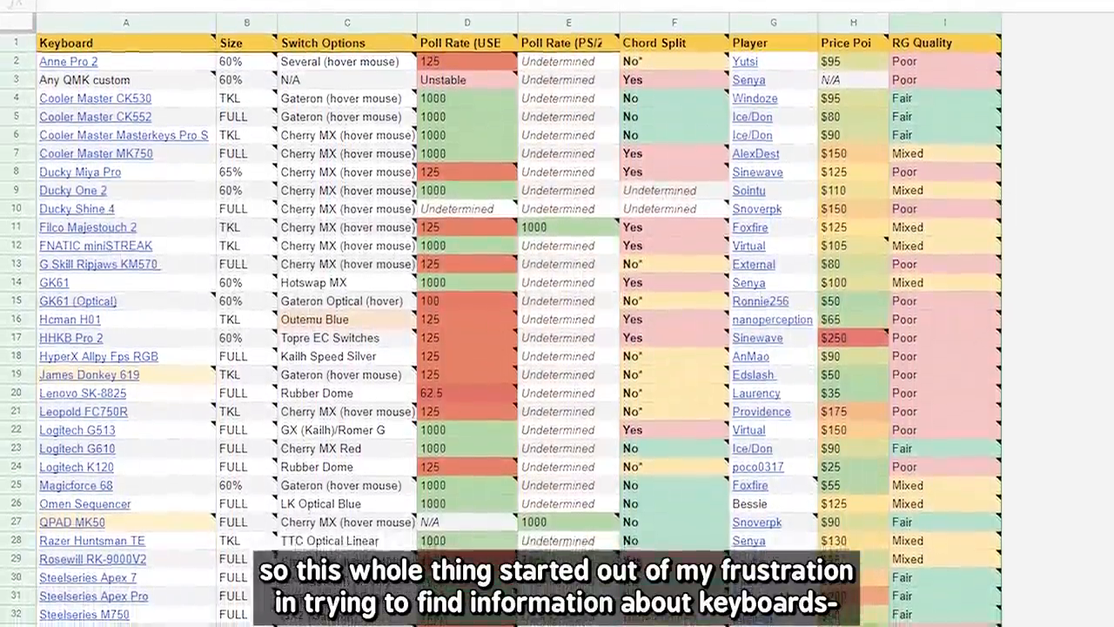
pyautogui.scroll(-3)
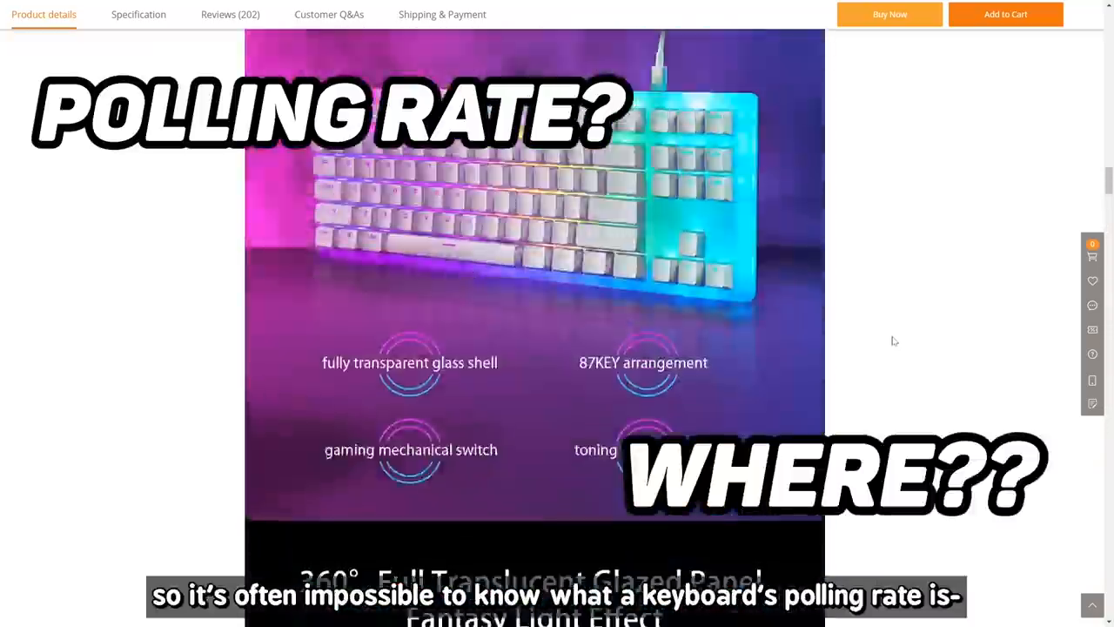
pyautogui.scroll(-3)
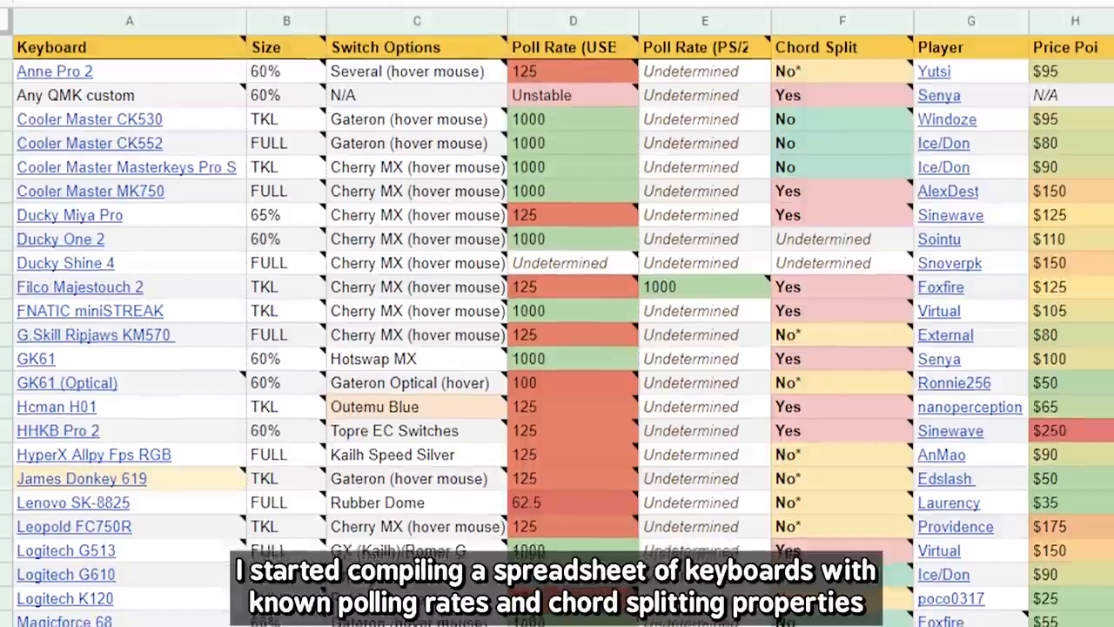
pyautogui.scroll(-3)
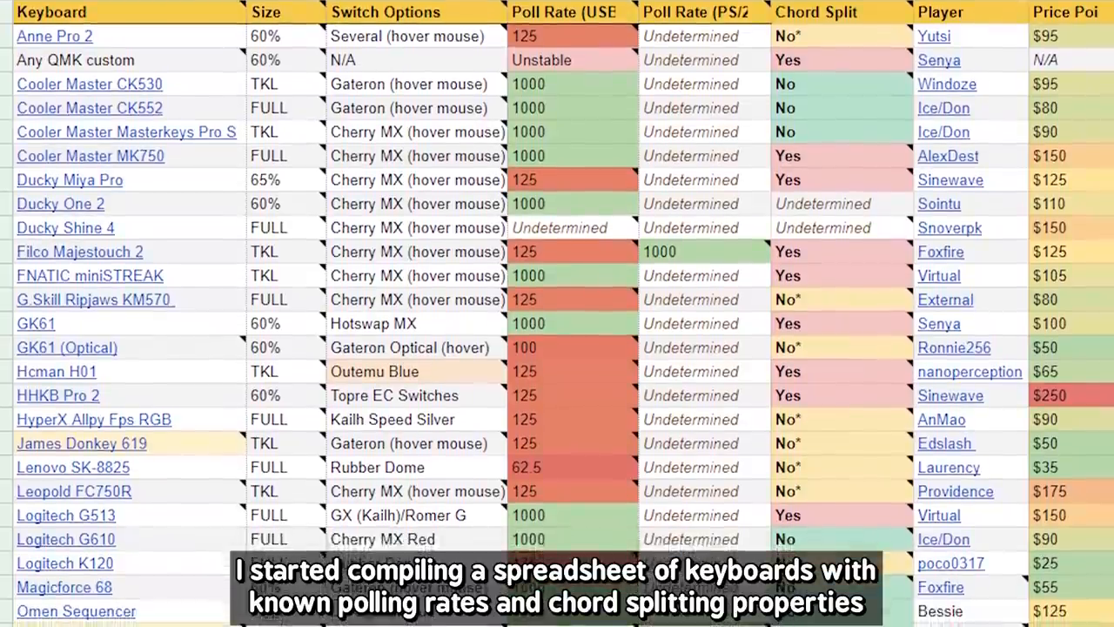
pyautogui.scroll(-3)
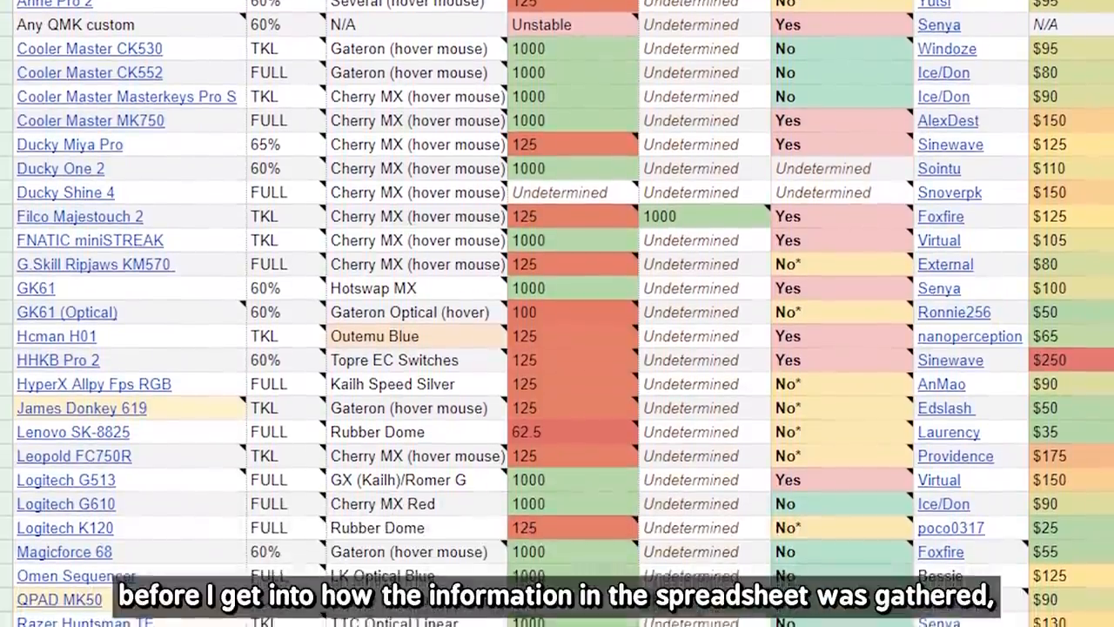
pyautogui.scroll(-3)
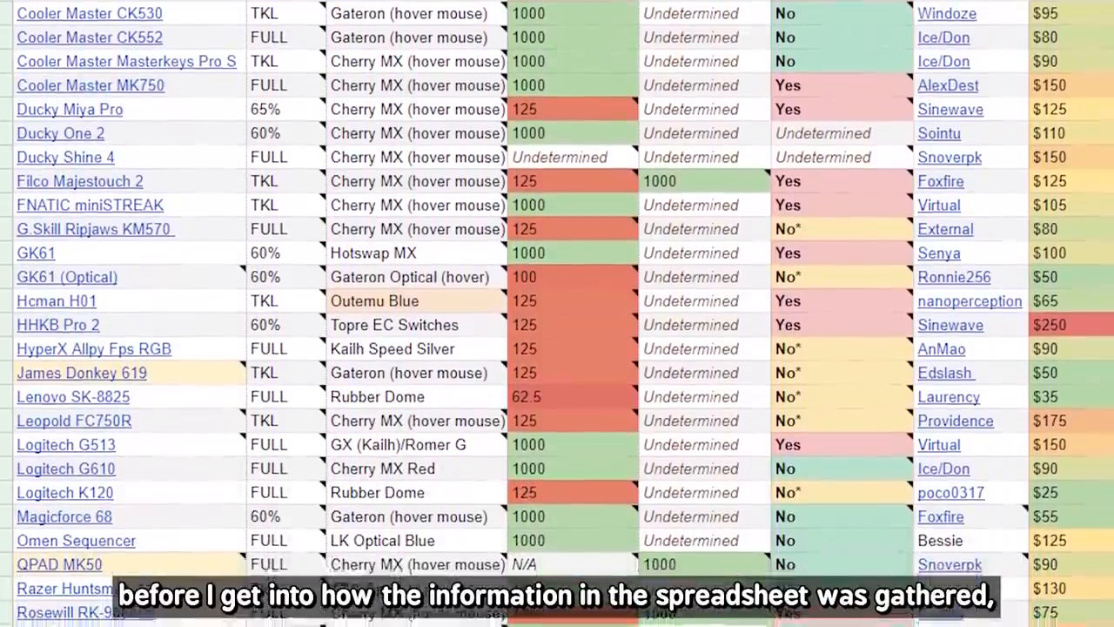
pyautogui.scroll(-3)
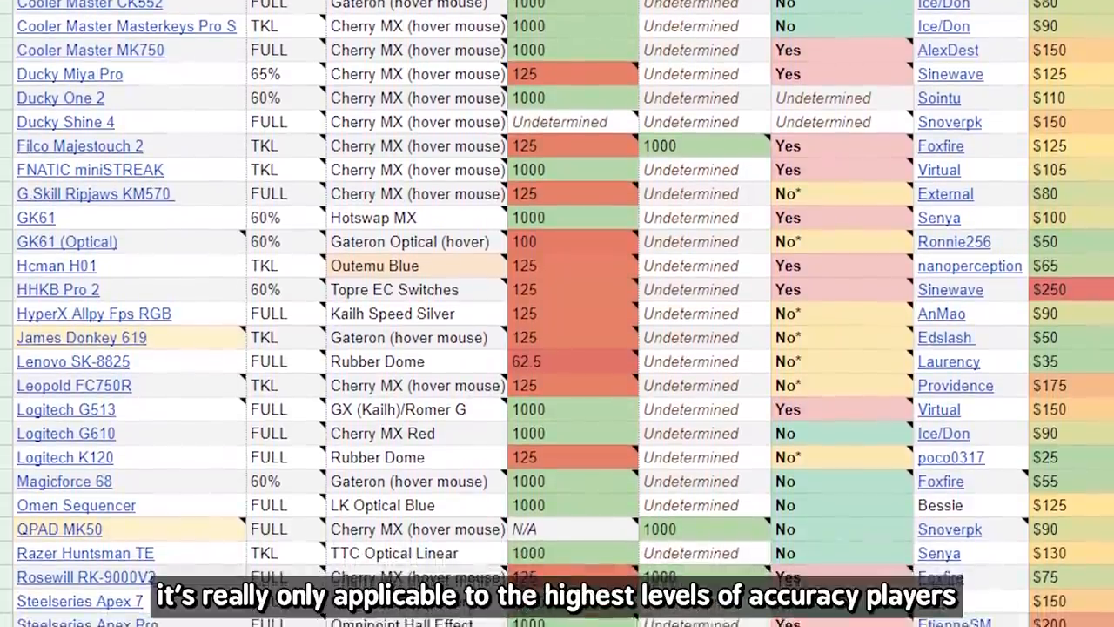
pyautogui.scroll(-3)
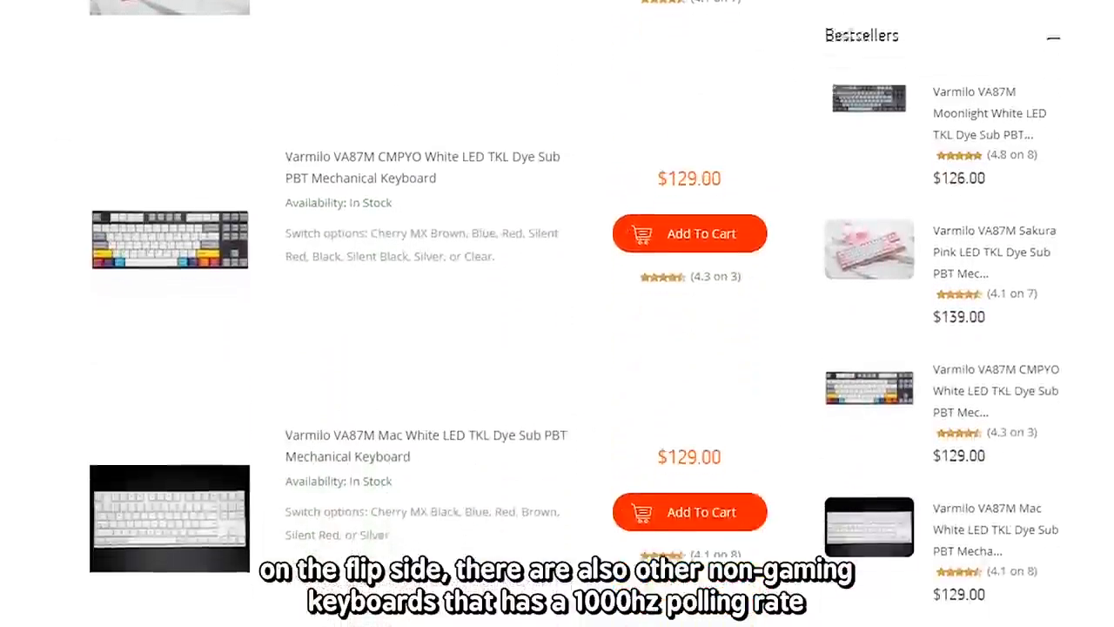
# Scroll past the Varmilo keyboard listings, then open Skillshare's Browse category menu.
pyautogui.scroll(-3)
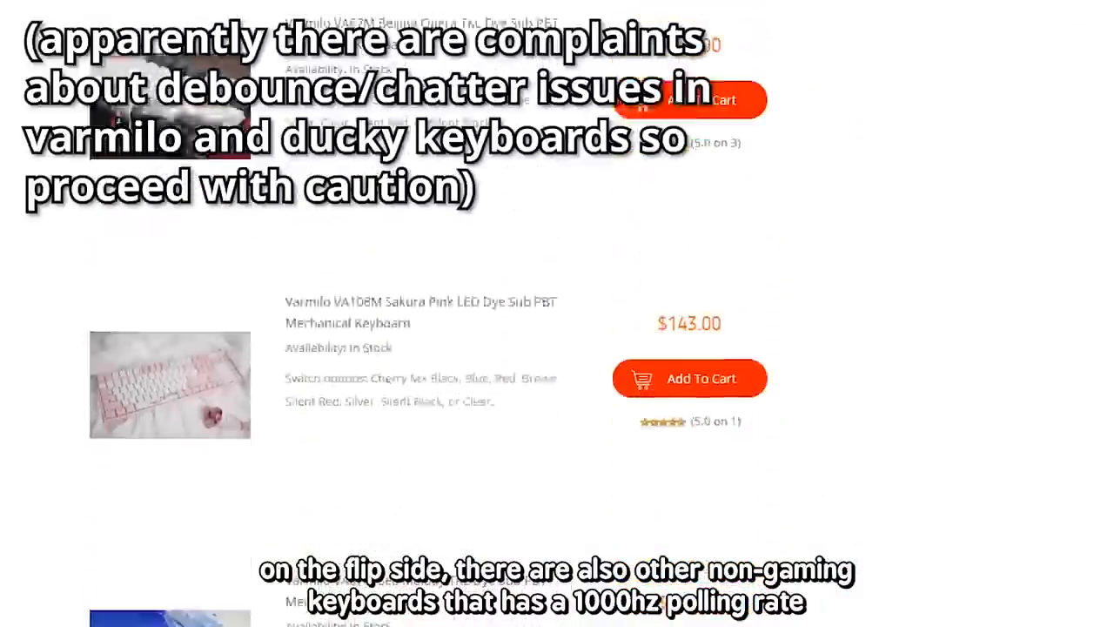
pyautogui.scroll(-3)
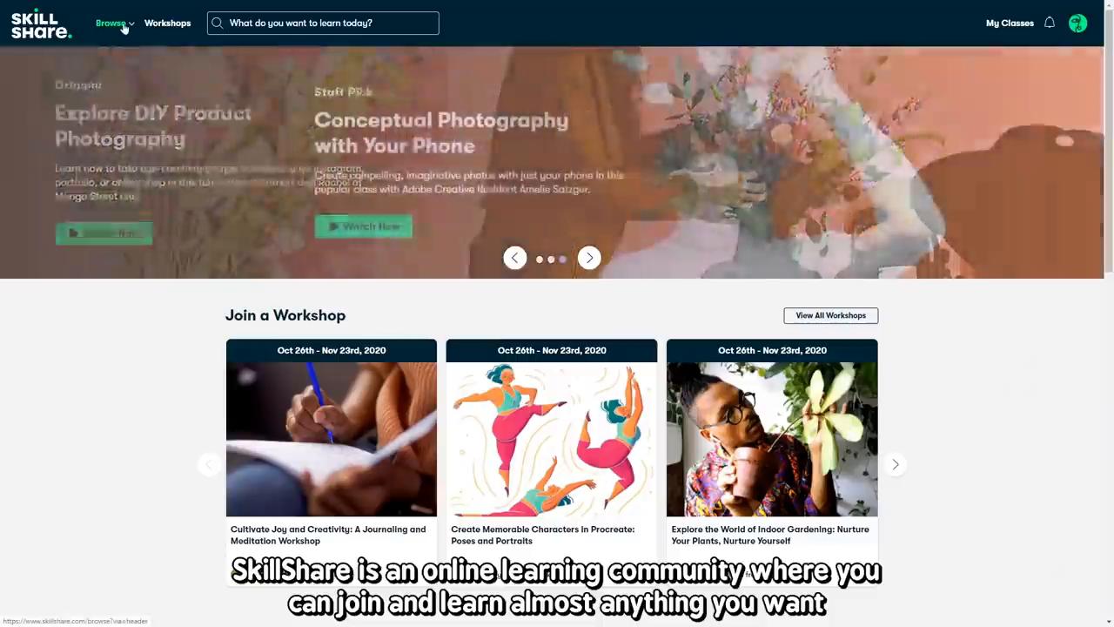
pyautogui.click(111, 22)
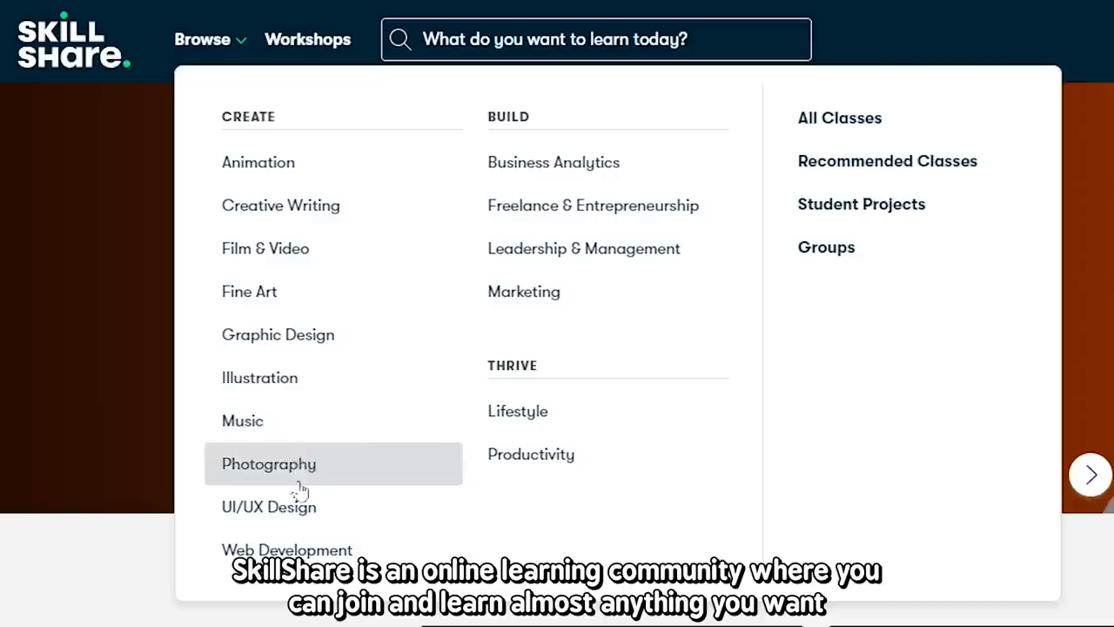